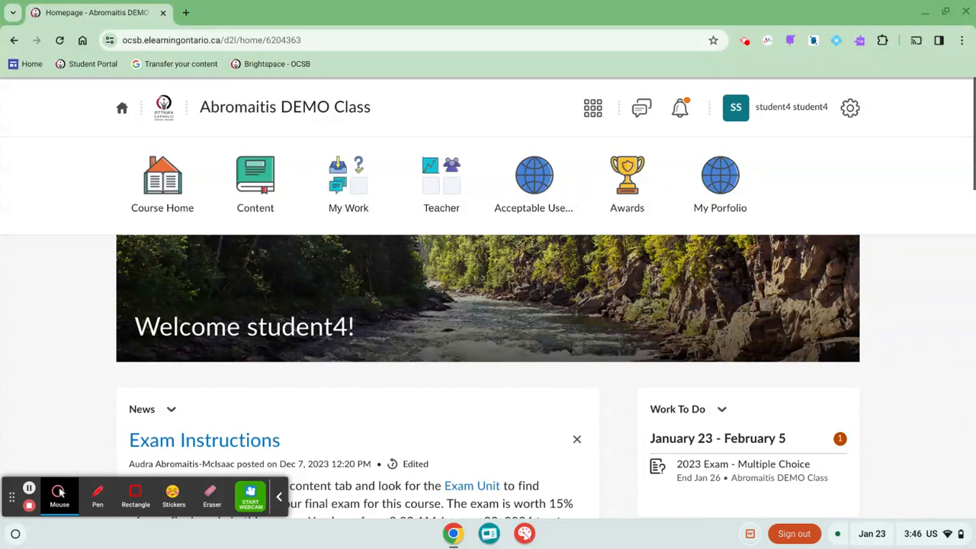
mouse_move(350, 390)
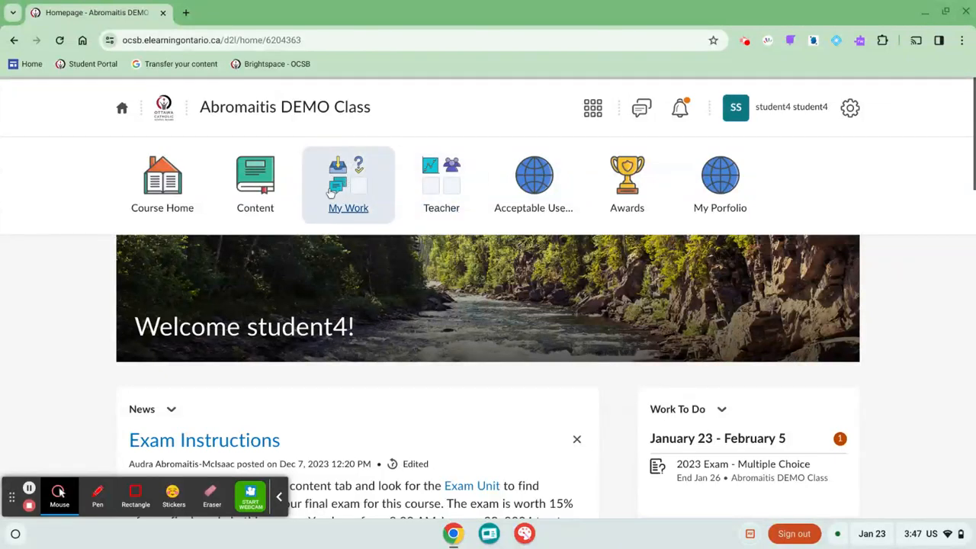
mouse_move(339, 169)
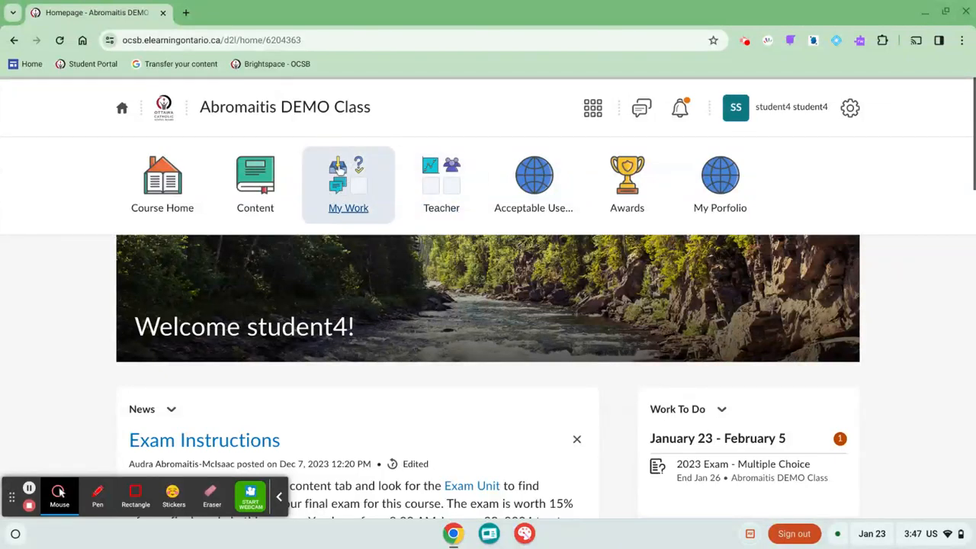
mouse_move(697, 77)
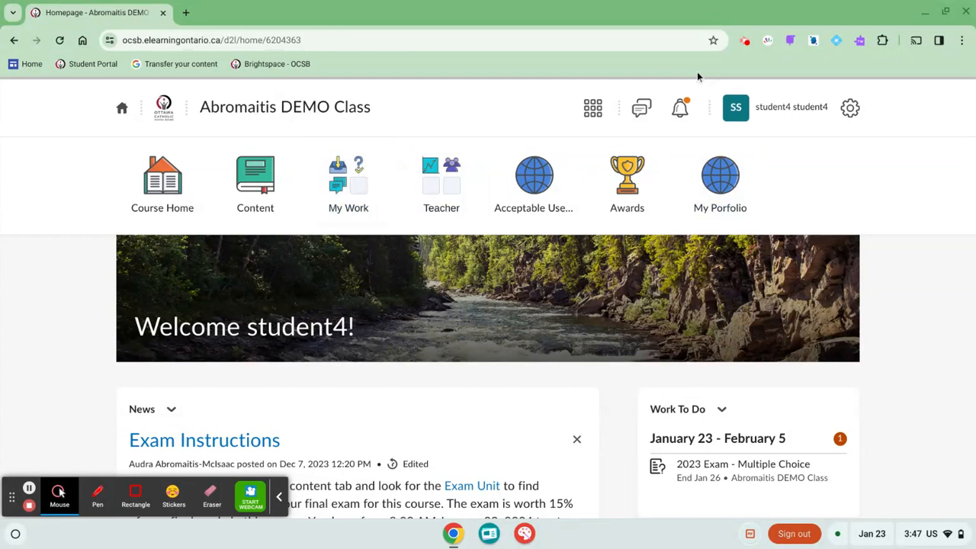
mouse_move(680, 107)
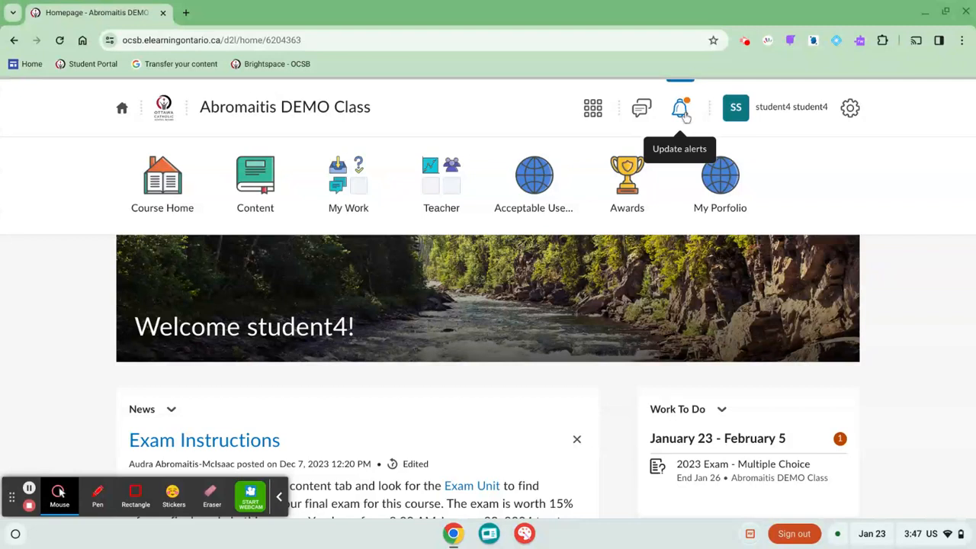
Open the updated 1.2 Assessment: Parts of an Atom Worksheet alert from the notifications bell
left_click(681, 107)
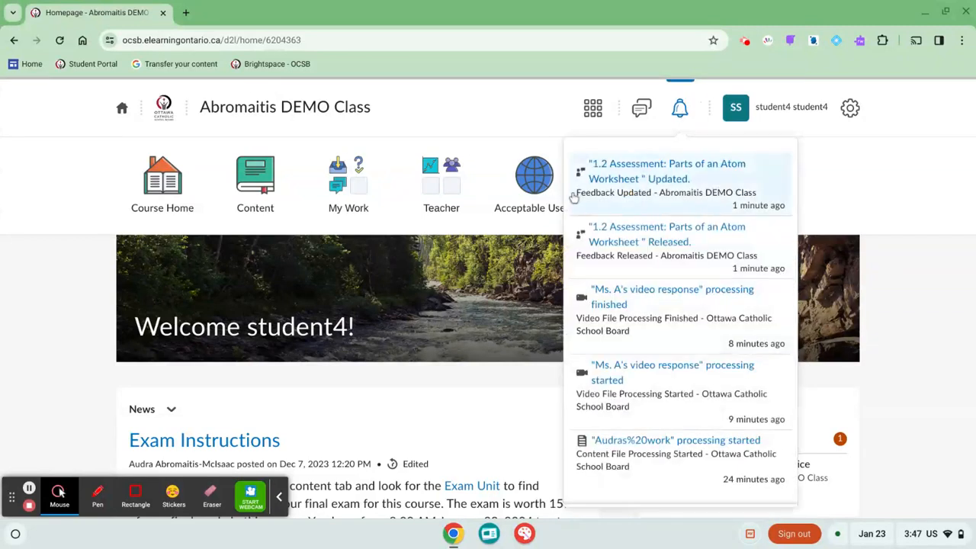
mouse_move(685, 196)
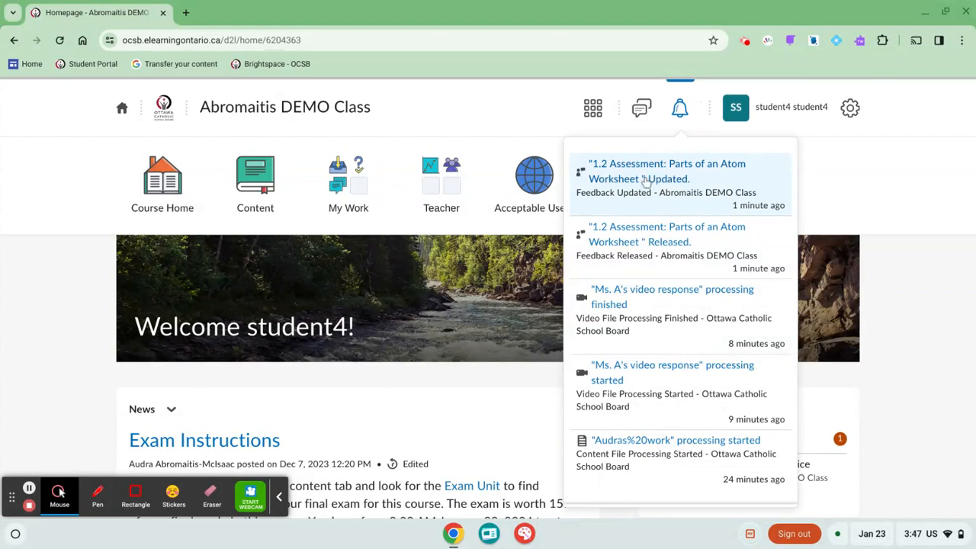
left_click(665, 171)
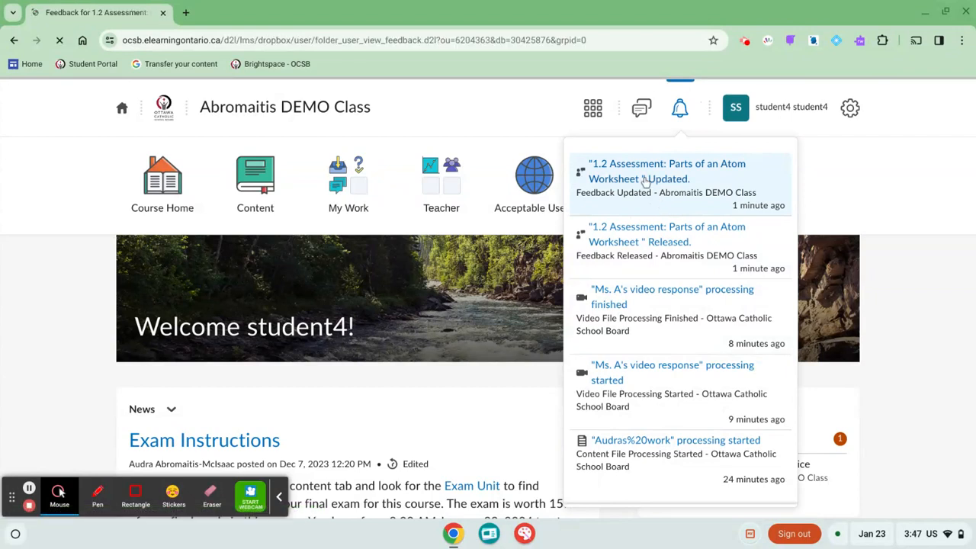
Read through the comment, rubric, Level 3 overall score and submitted file, then return to the top
left_click(665, 171)
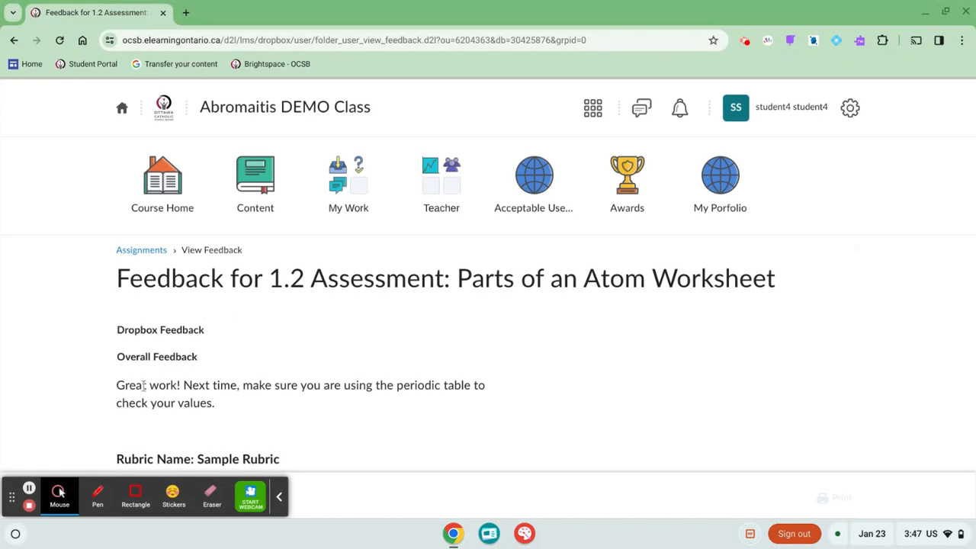
scroll("down", 3)
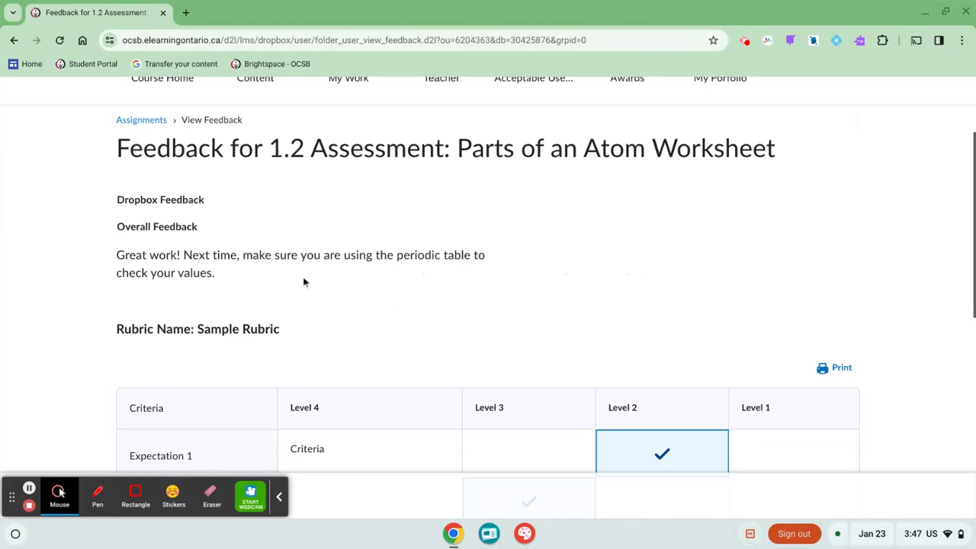
scroll("down", 3)
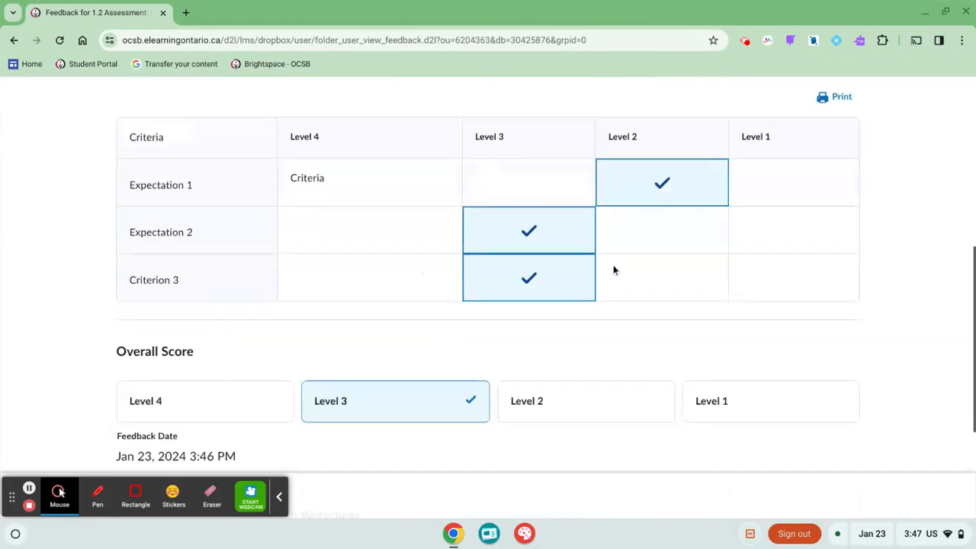
scroll("down", 3)
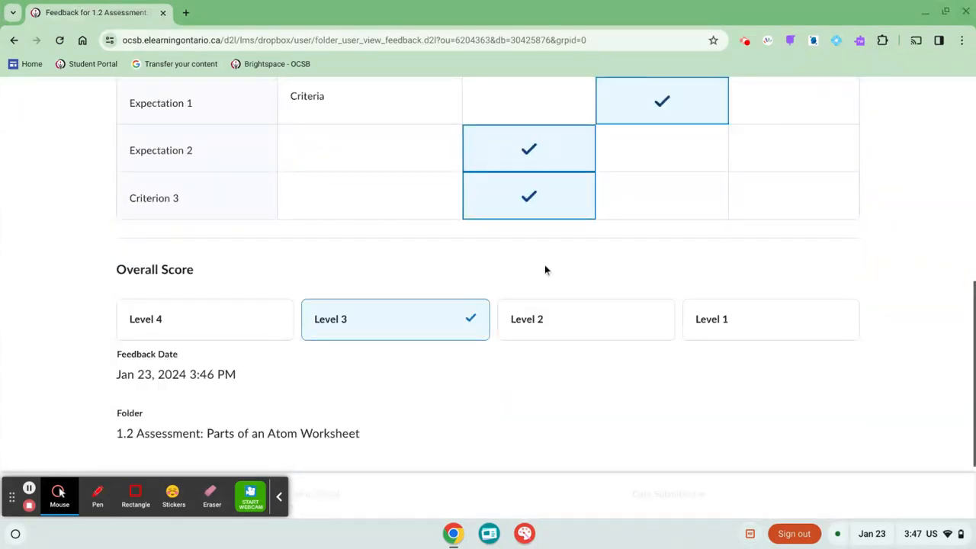
scroll("down", 3)
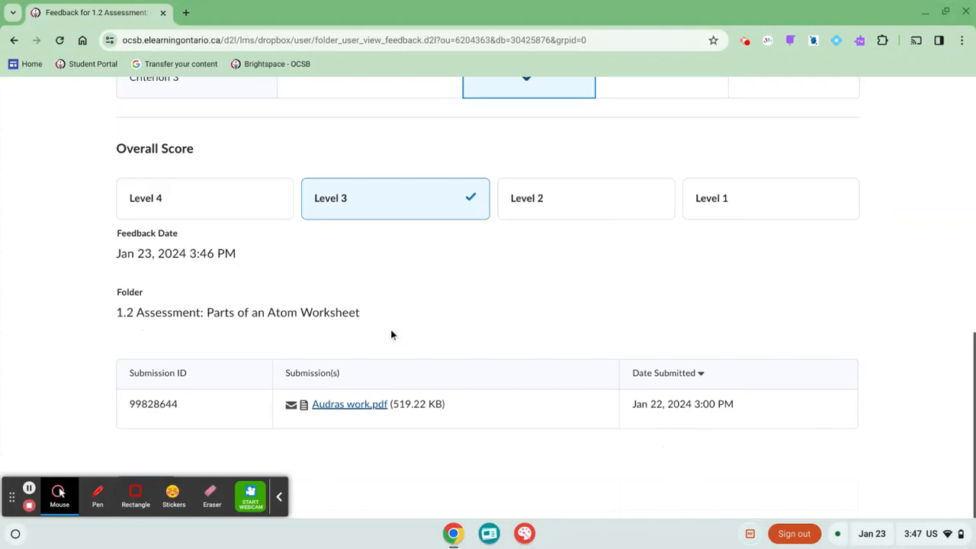
scroll("up", 3)
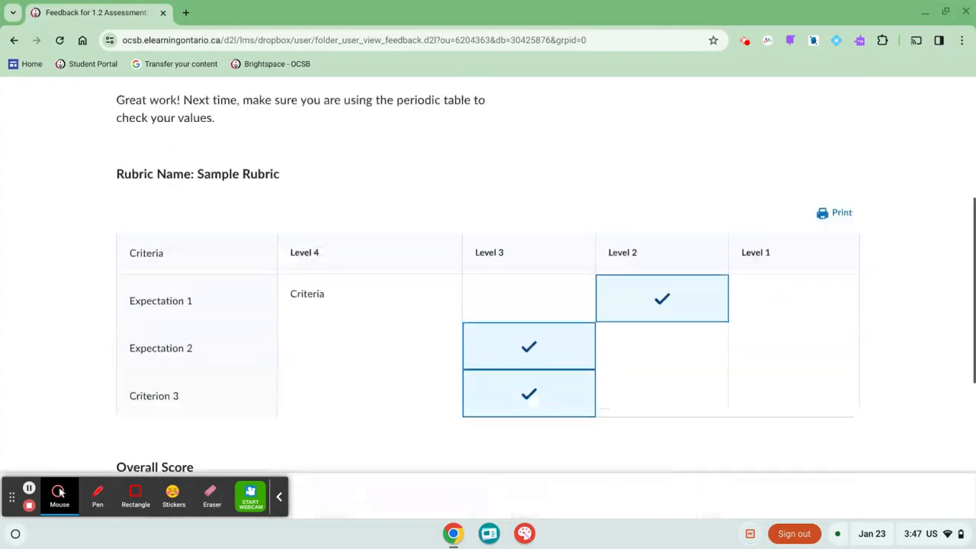
scroll("up", 3)
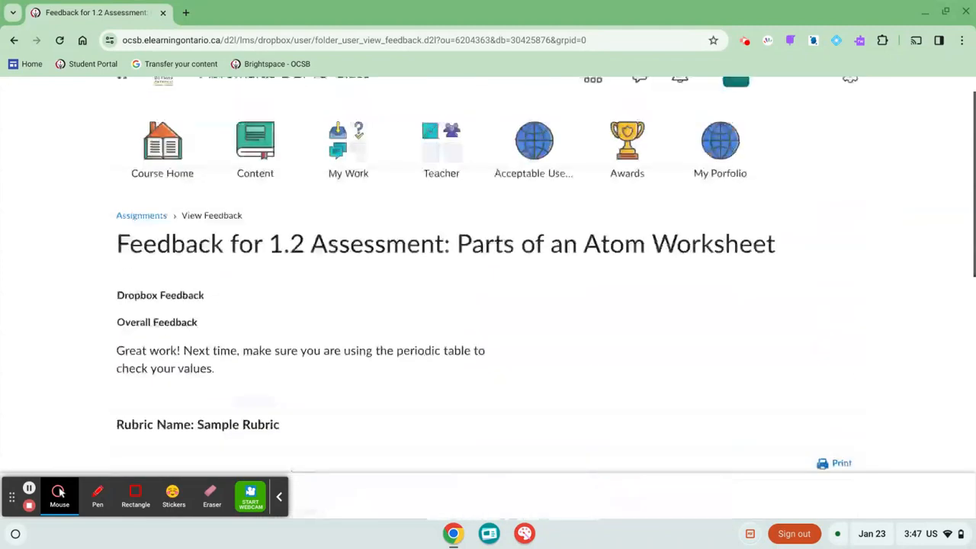
scroll("up", 3)
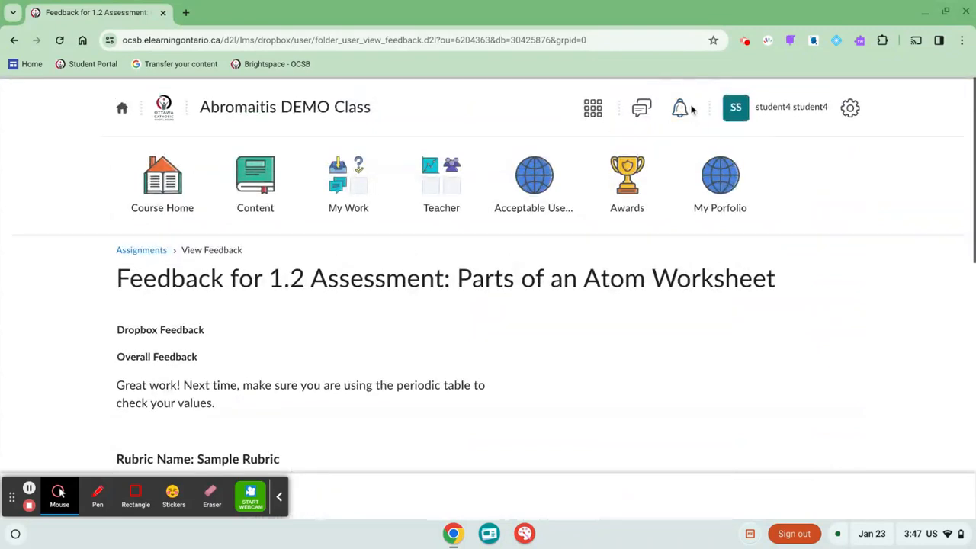
Go from My Work to the Dropbox Folders list
left_click(347, 184)
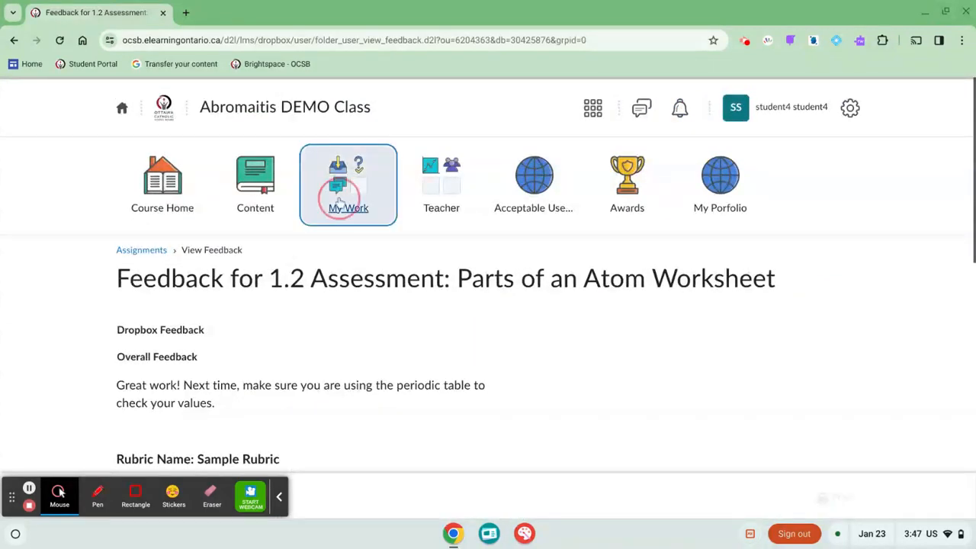
left_click(347, 185)
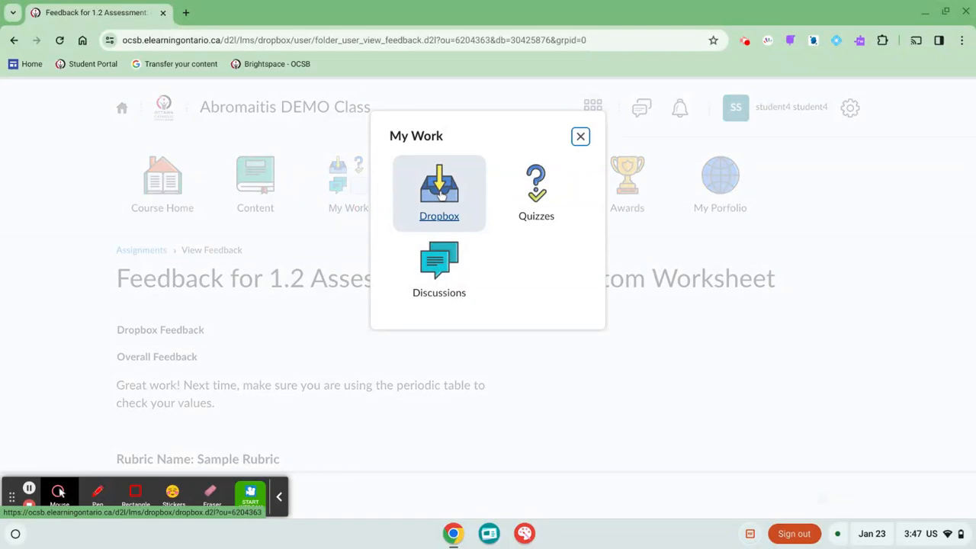
left_click(439, 192)
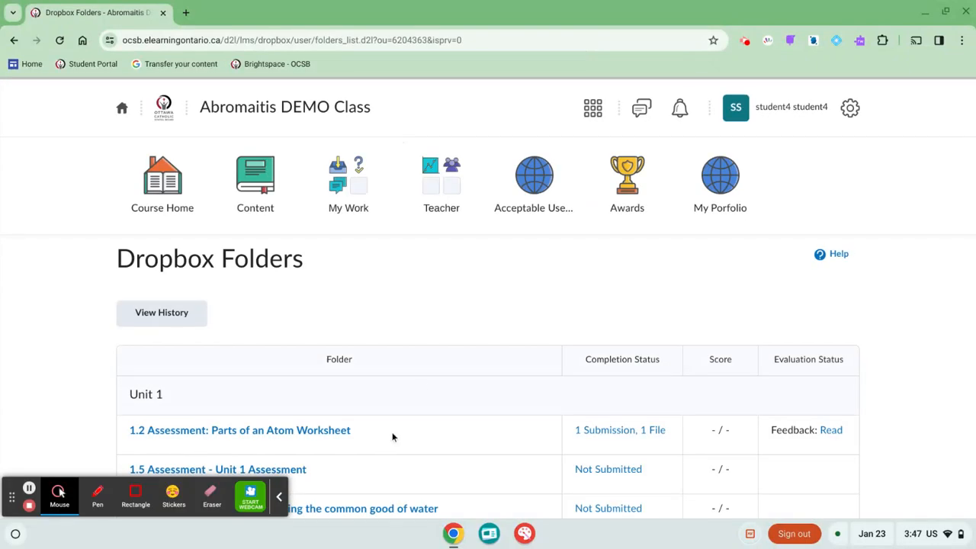
mouse_move(799, 408)
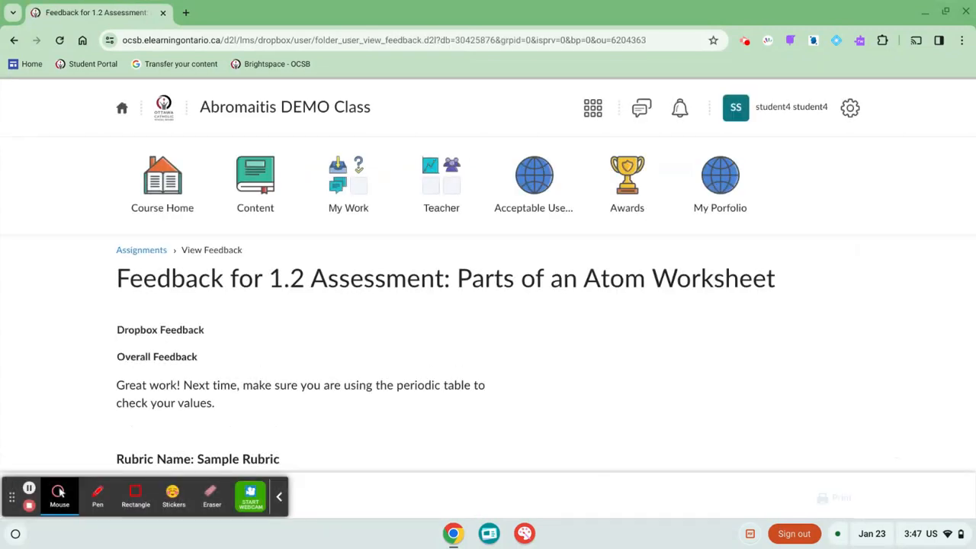
Scroll down the reopened feedback to the rubric and Level 3 overall score
scroll("down", 3)
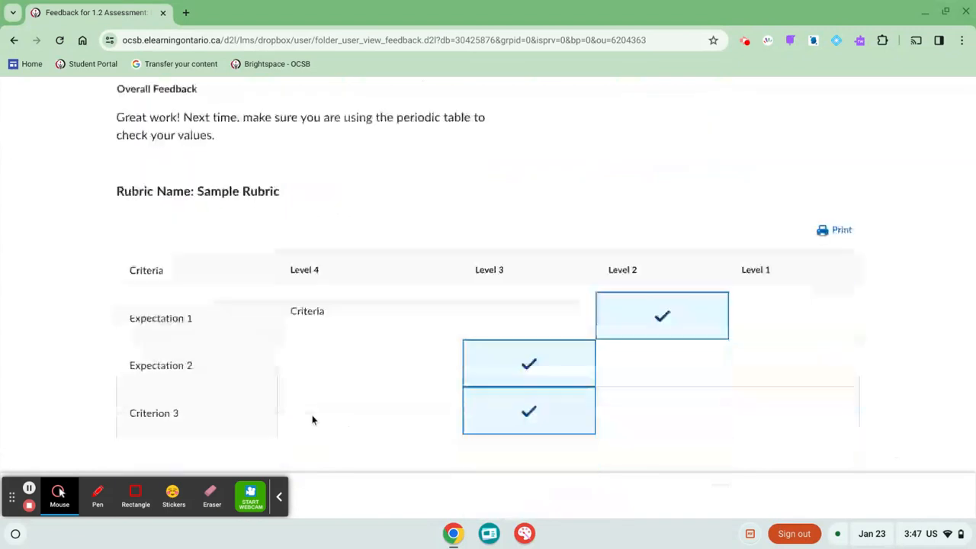
scroll("down", 3)
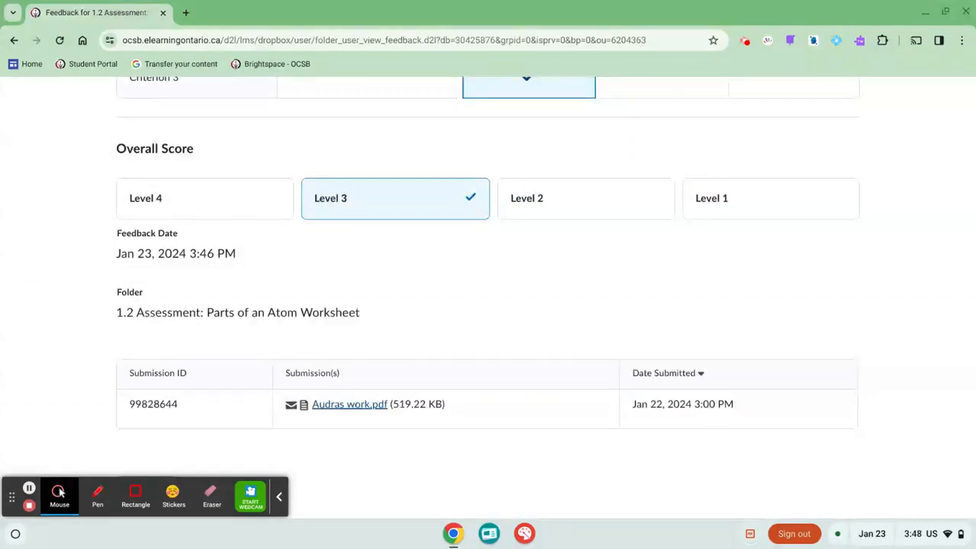